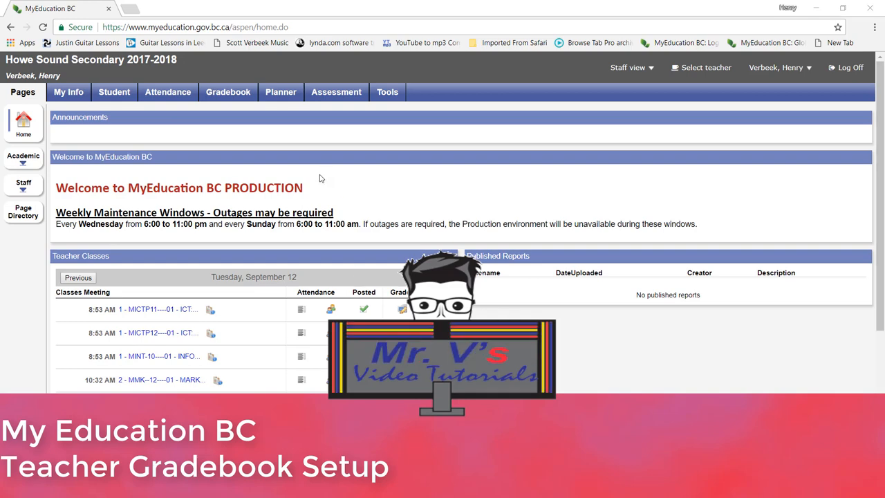
{"action": "mouse_move", "coordinate": [90, 136]}
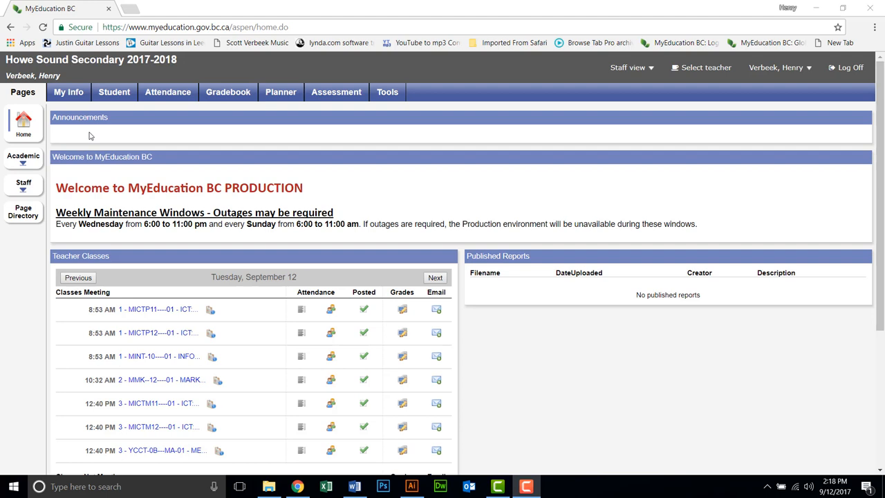
{"action": "mouse_move", "coordinate": [290, 180]}
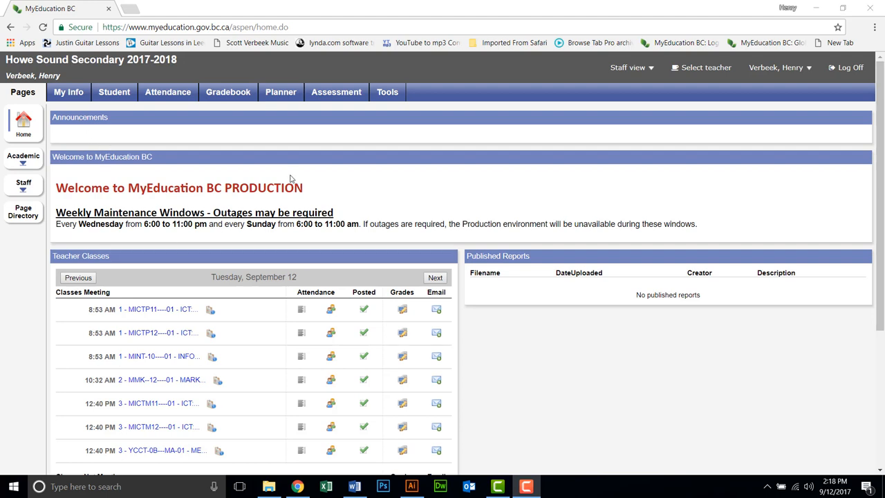
{"action": "mouse_move", "coordinate": [229, 92]}
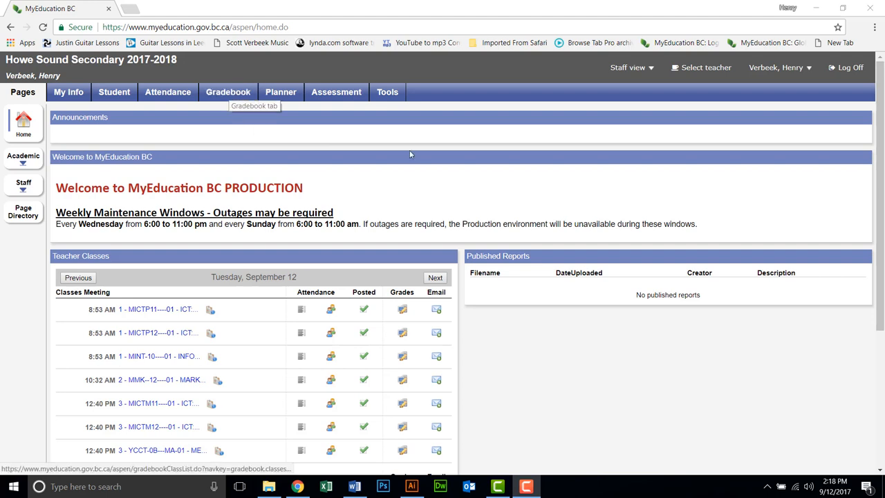
{"action": "mouse_move", "coordinate": [764, 98]}
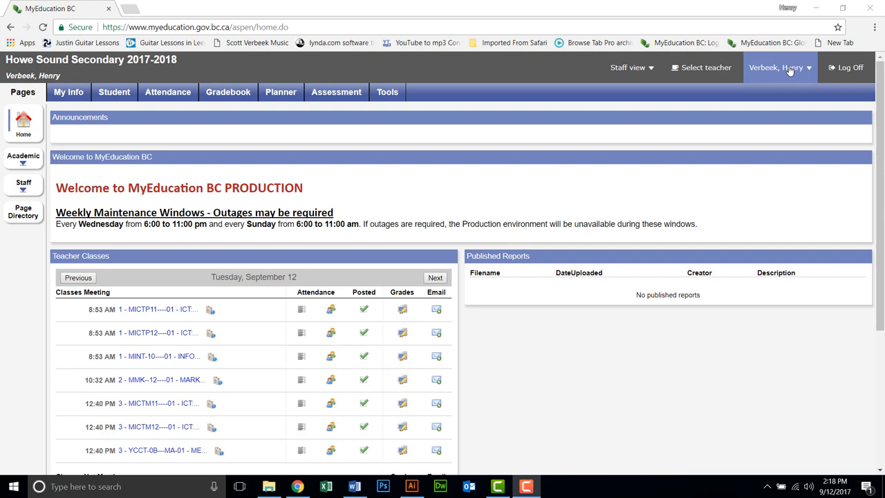
Step: Open Set Preferences from the user name menu at the top right
{"action": "left_click", "coordinate": [780, 67]}
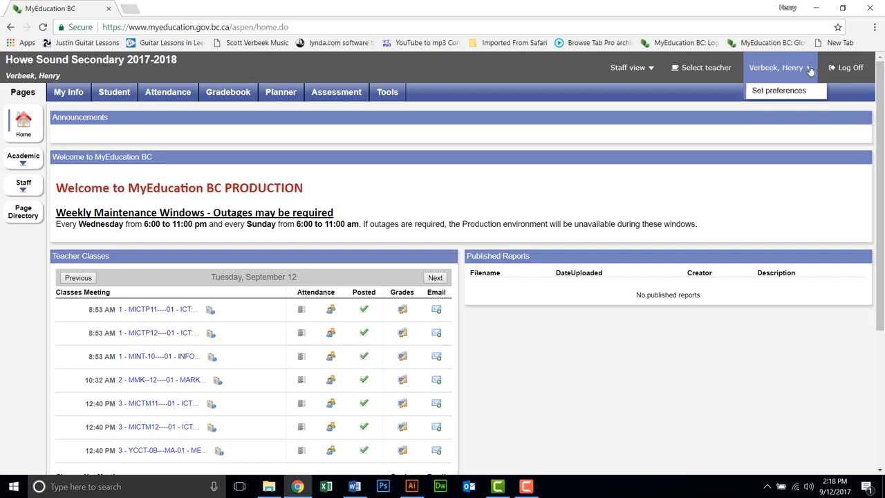
{"action": "left_click", "coordinate": [779, 89]}
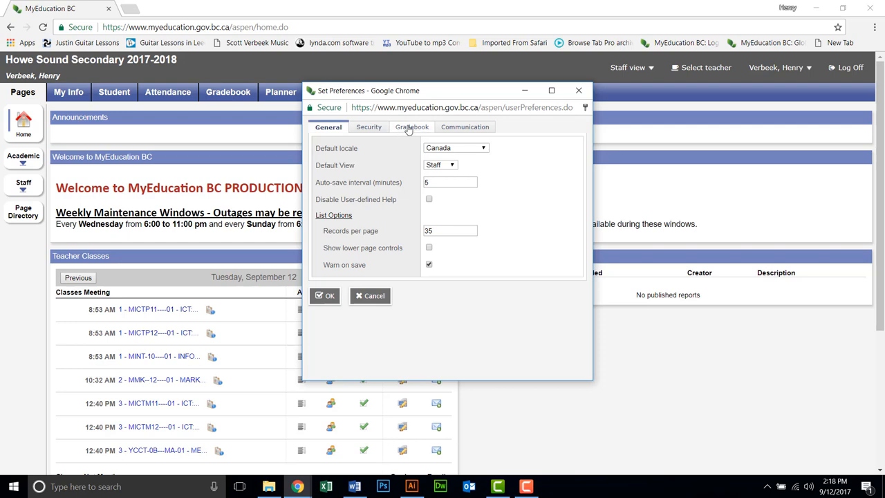
Step: Switch to the Gradebook tab and move the Set Preferences window higher on the page
{"action": "left_click", "coordinate": [412, 127]}
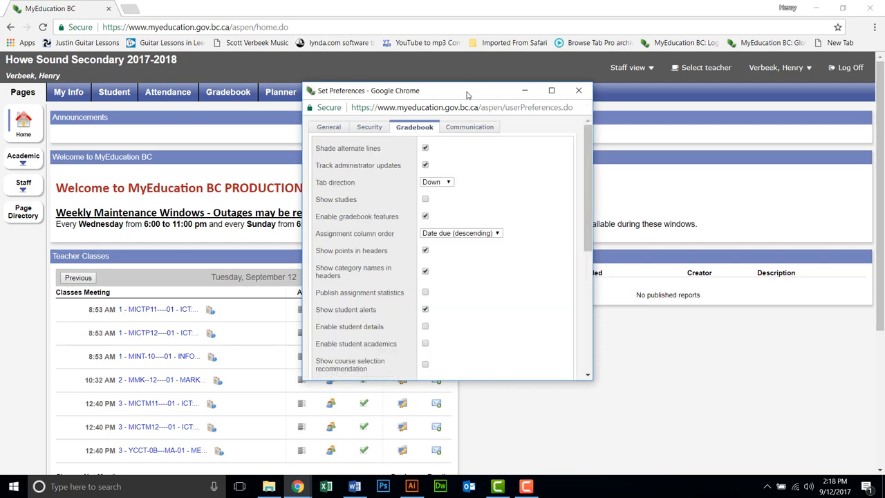
{"action": "left_click_drag", "start_coordinate": [467, 91], "coordinate": [366, 21]}
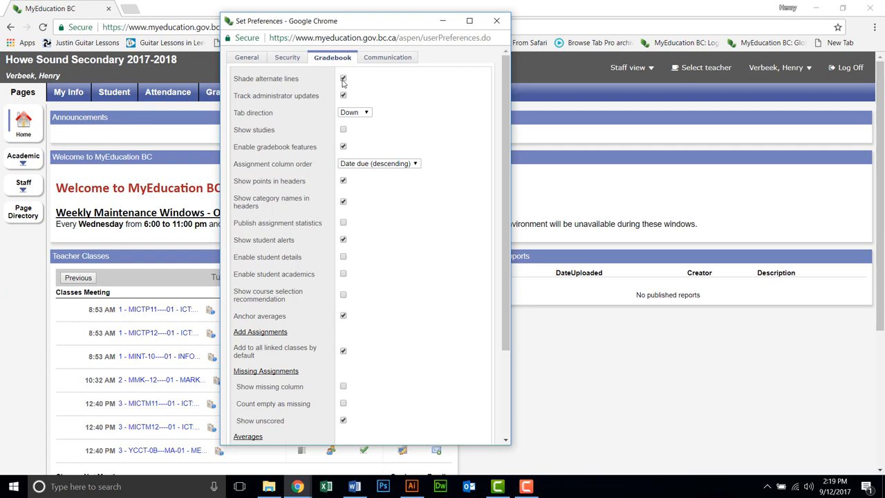
{"action": "left_click", "coordinate": [343, 78]}
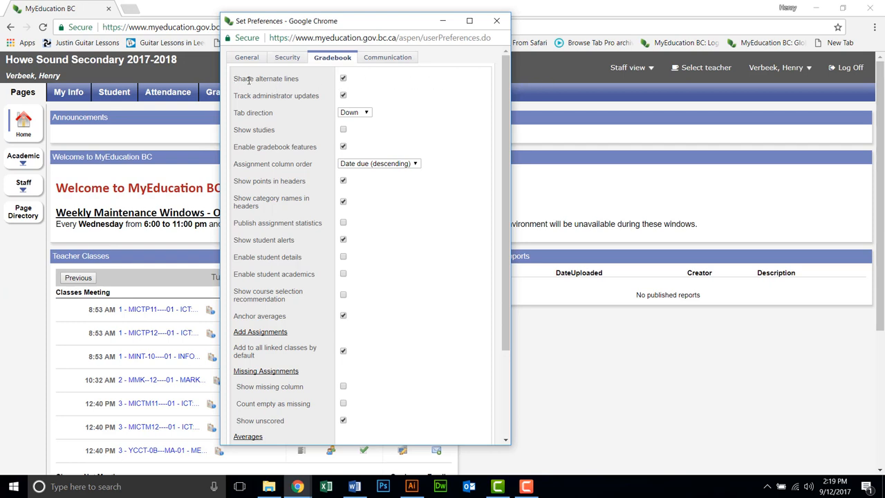
{"action": "mouse_move", "coordinate": [334, 123]}
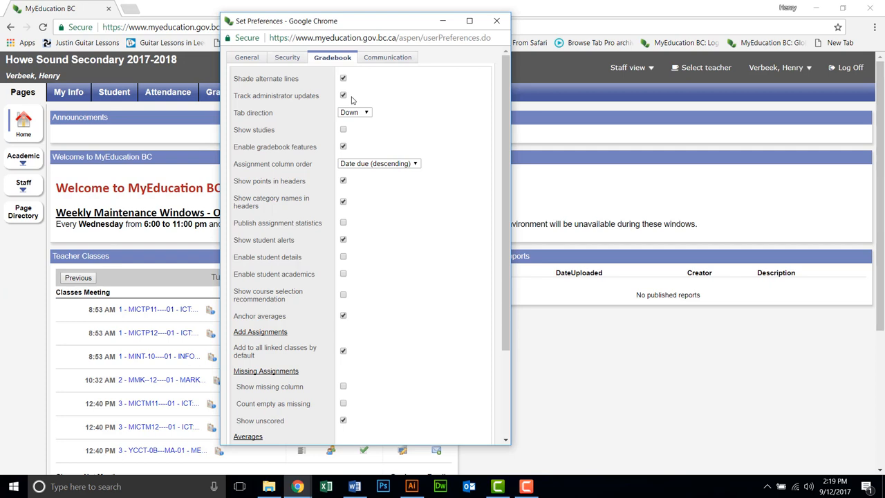
{"action": "mouse_move", "coordinate": [339, 101]}
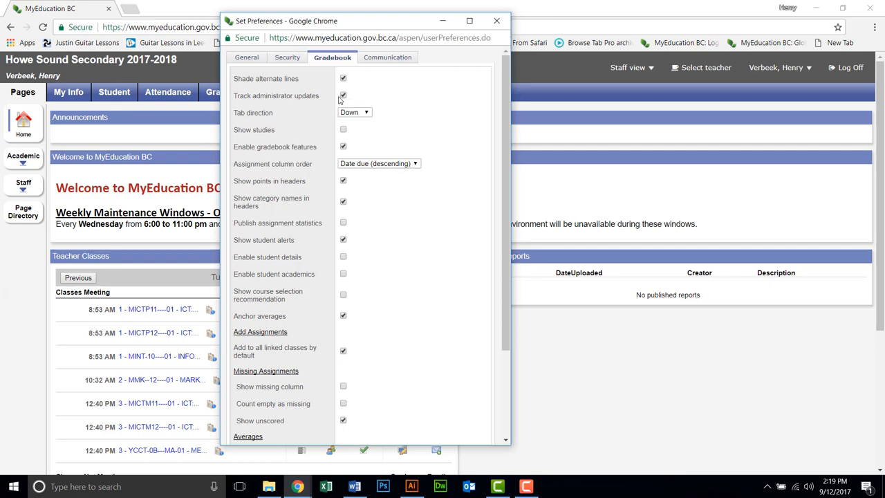
{"action": "mouse_move", "coordinate": [235, 114]}
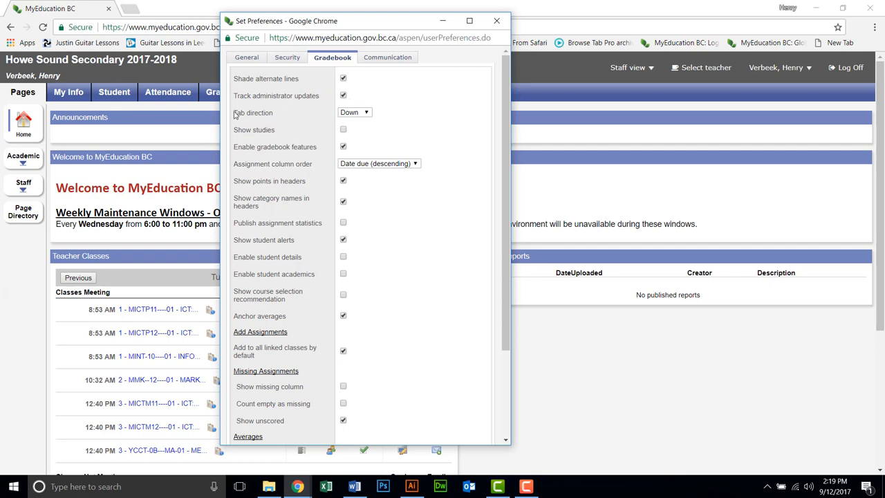
{"action": "mouse_move", "coordinate": [355, 112]}
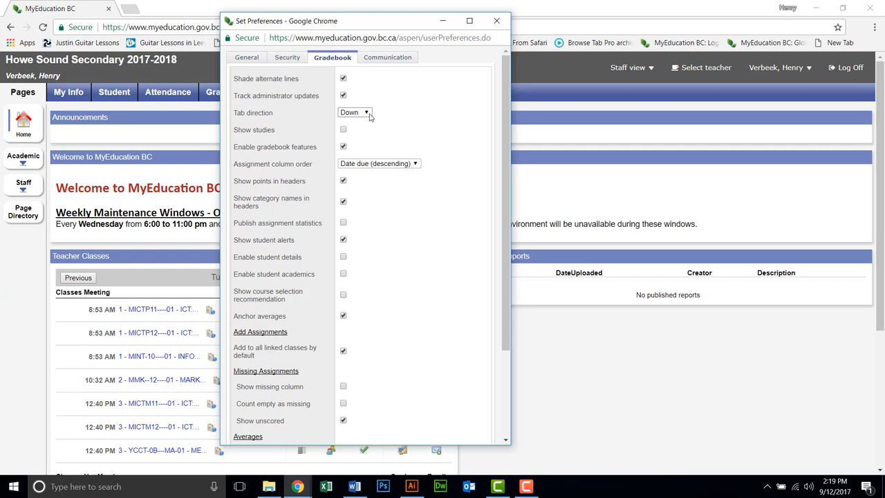
{"action": "left_click", "coordinate": [355, 112]}
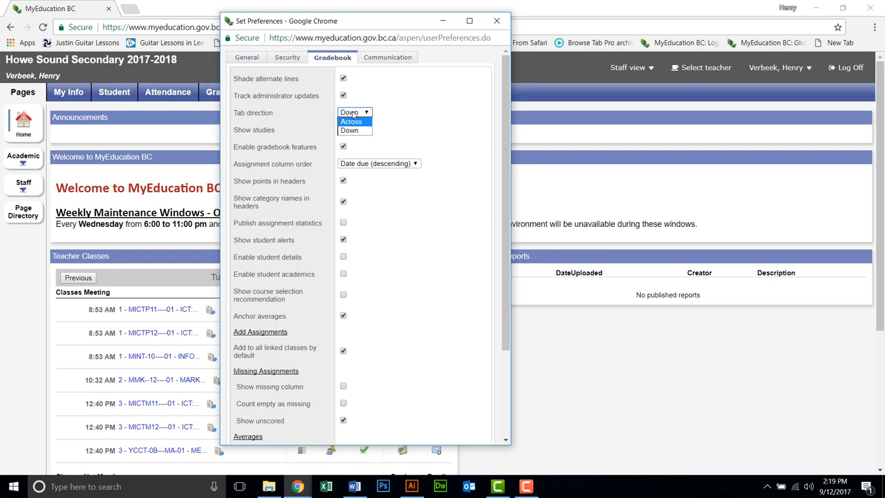
{"action": "left_click", "coordinate": [350, 130]}
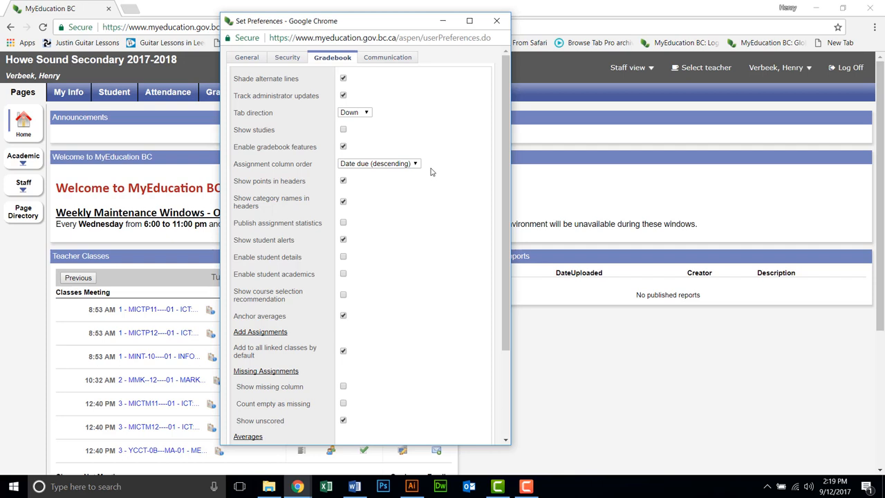
{"action": "mouse_move", "coordinate": [355, 191]}
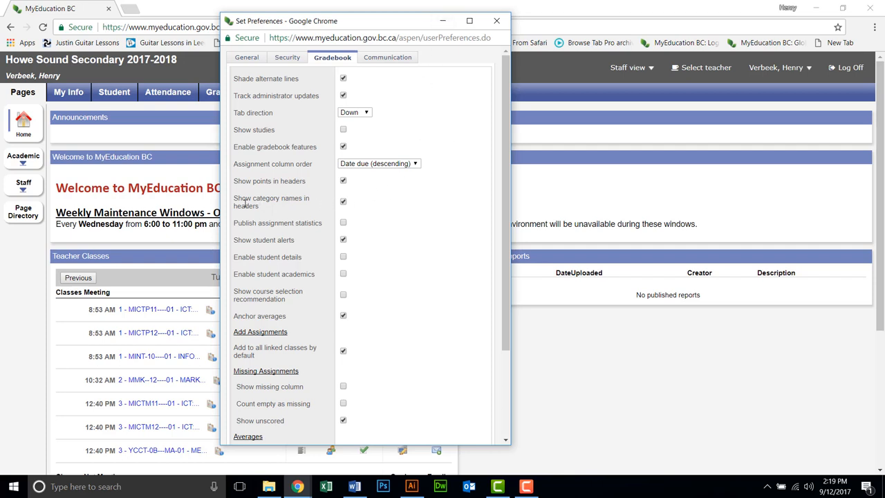
{"action": "mouse_move", "coordinate": [356, 245]}
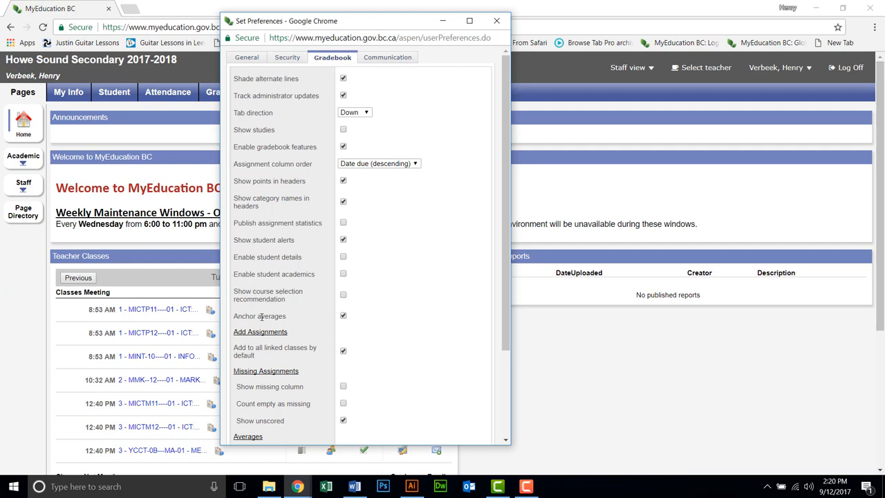
{"action": "mouse_move", "coordinate": [291, 357]}
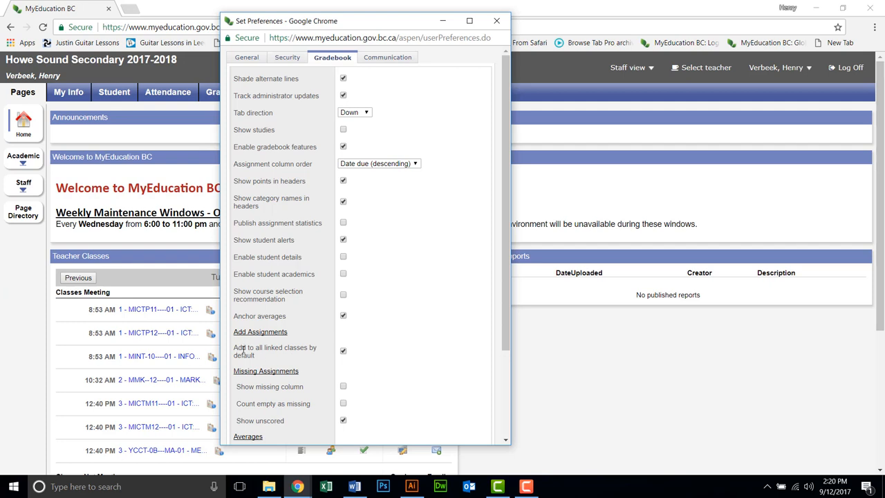
{"action": "mouse_move", "coordinate": [252, 364]}
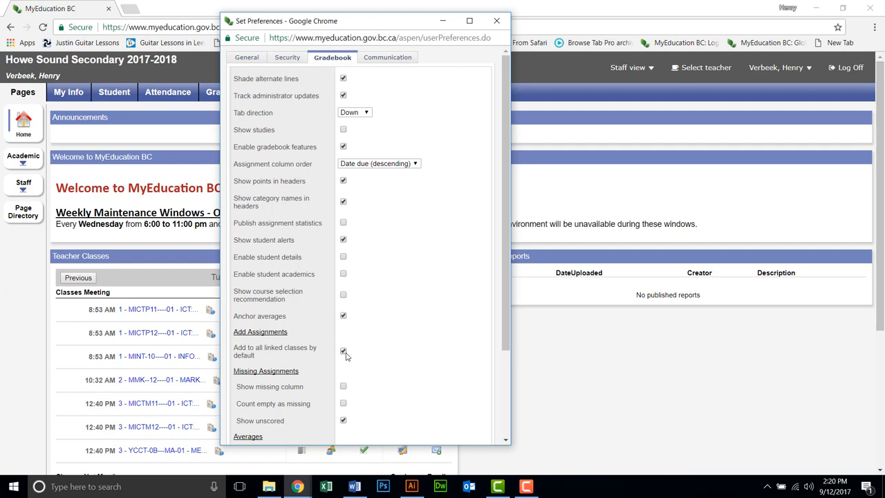
{"action": "mouse_move", "coordinate": [367, 343]}
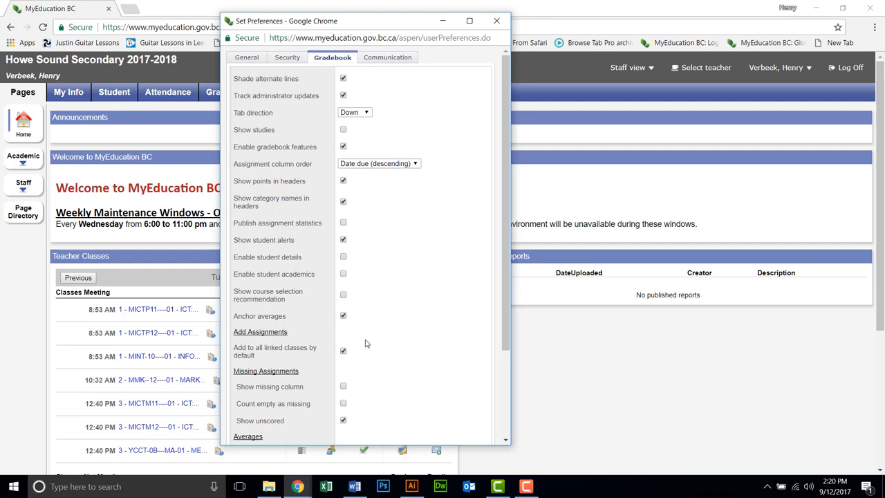
Step: Scroll the Gradebook preferences down to the Averages section
{"action": "scroll", "scroll_direction": "down", "scroll_amount": 3}
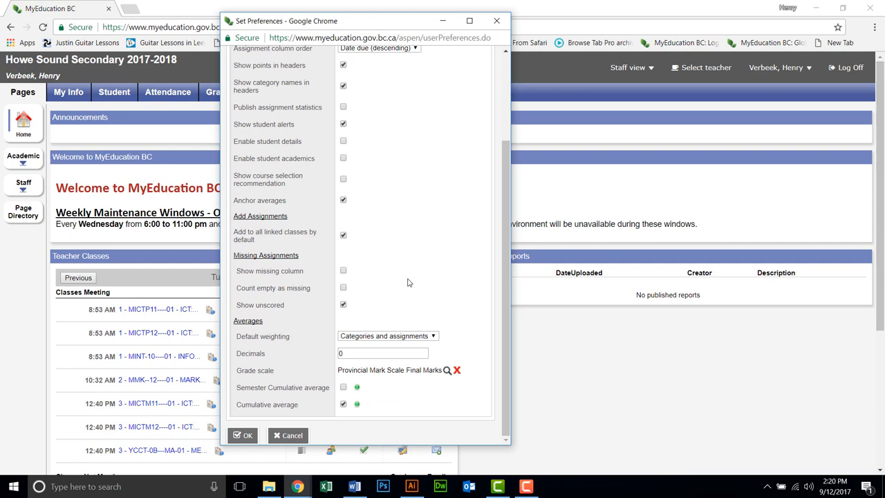
{"action": "mouse_move", "coordinate": [263, 309]}
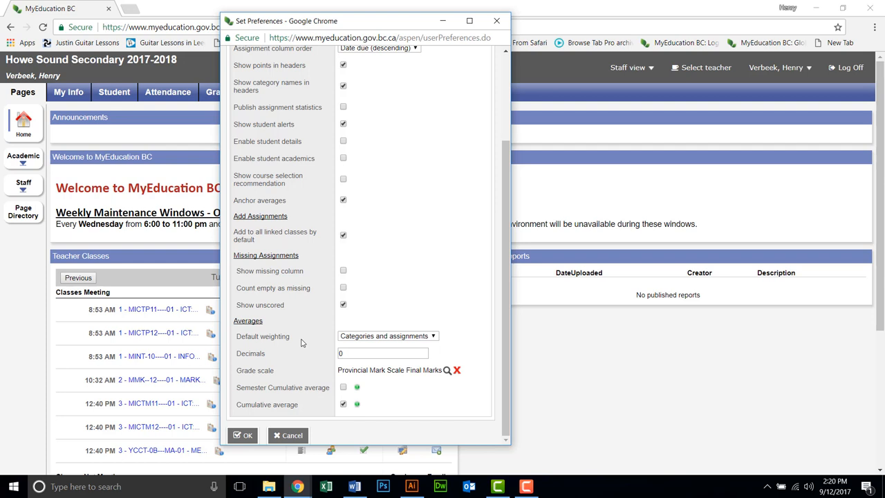
{"action": "mouse_move", "coordinate": [377, 341]}
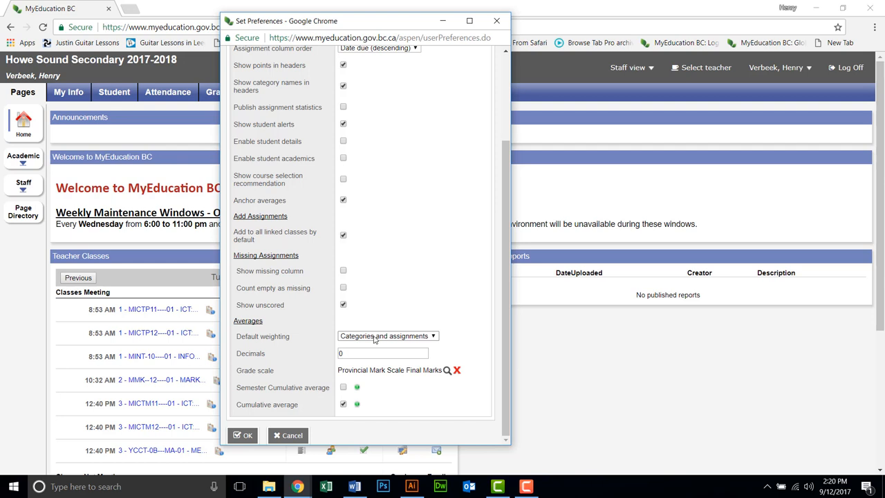
{"action": "left_click", "coordinate": [388, 335]}
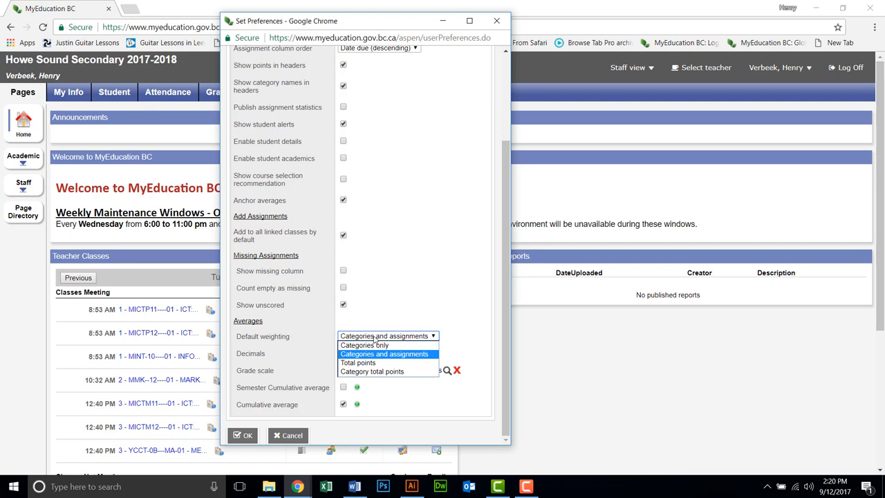
{"action": "mouse_move", "coordinate": [364, 345]}
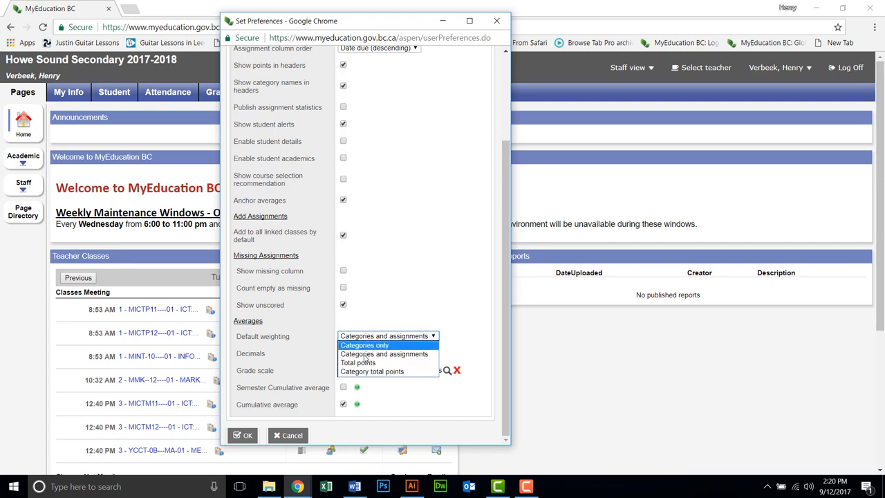
{"action": "mouse_move", "coordinate": [385, 353]}
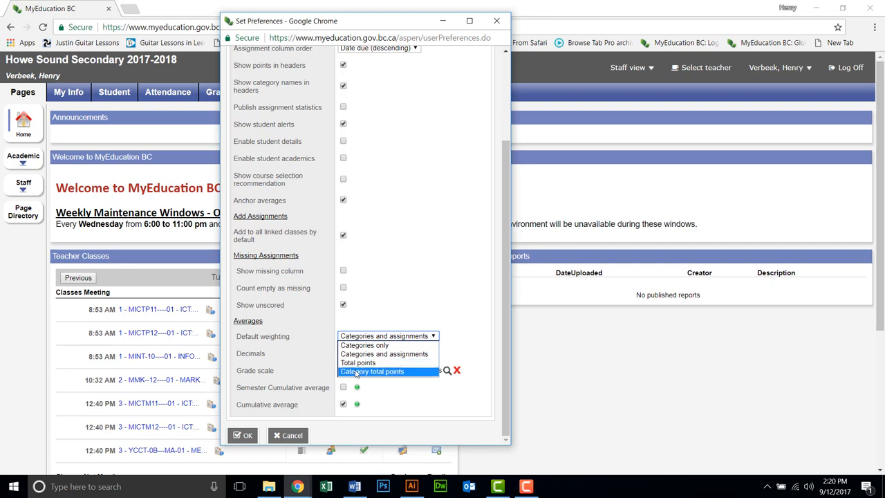
{"action": "mouse_move", "coordinate": [385, 353]}
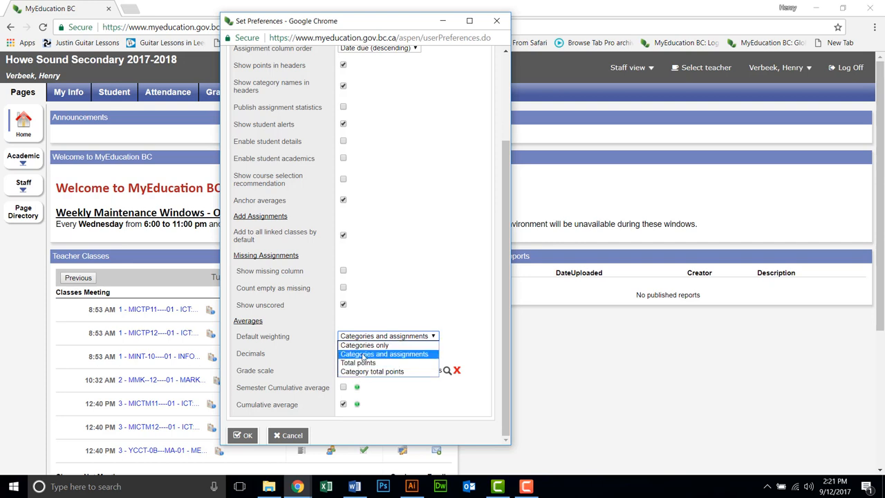
{"action": "left_click", "coordinate": [385, 353]}
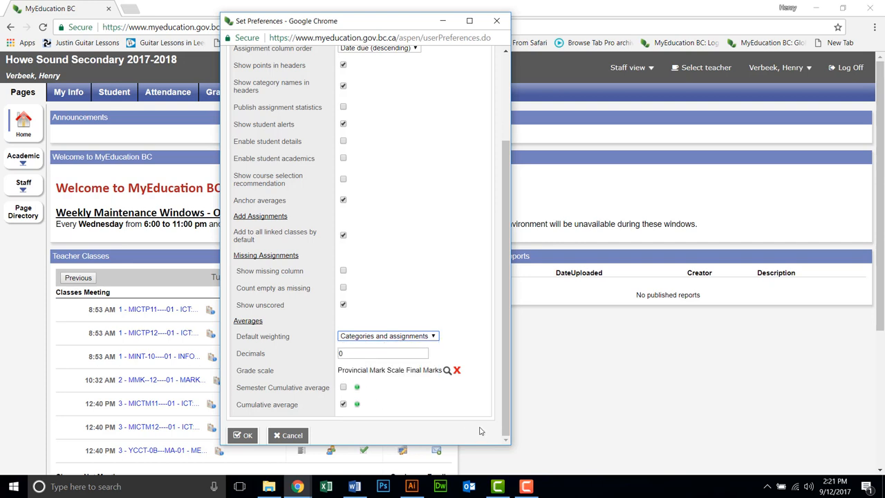
{"action": "left_click", "coordinate": [411, 486]}
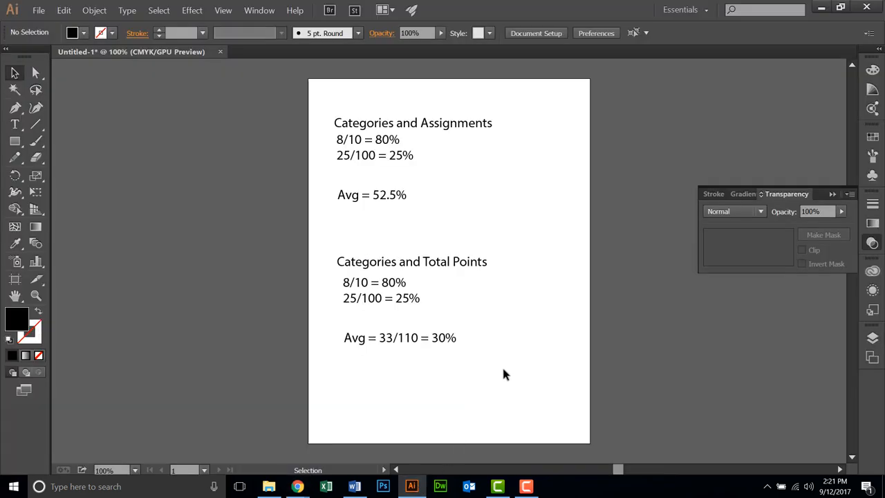
{"action": "mouse_move", "coordinate": [513, 177]}
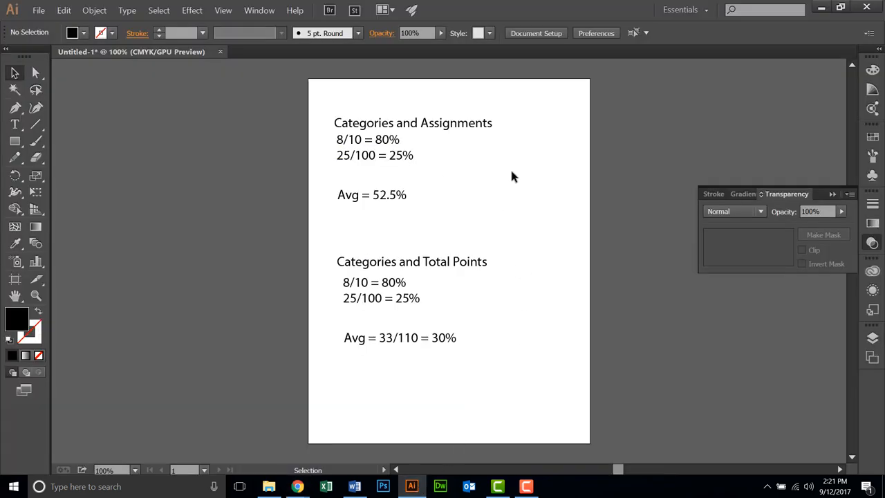
{"action": "mouse_move", "coordinate": [481, 188]}
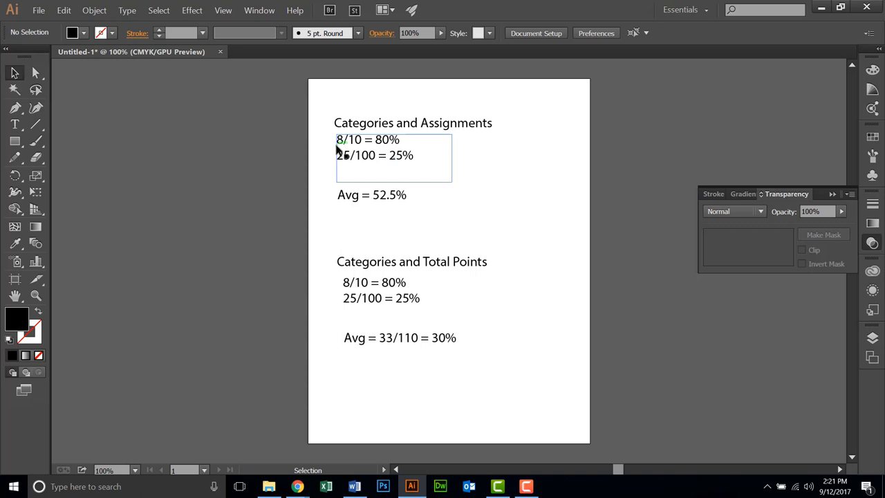
{"action": "left_click", "coordinate": [413, 131]}
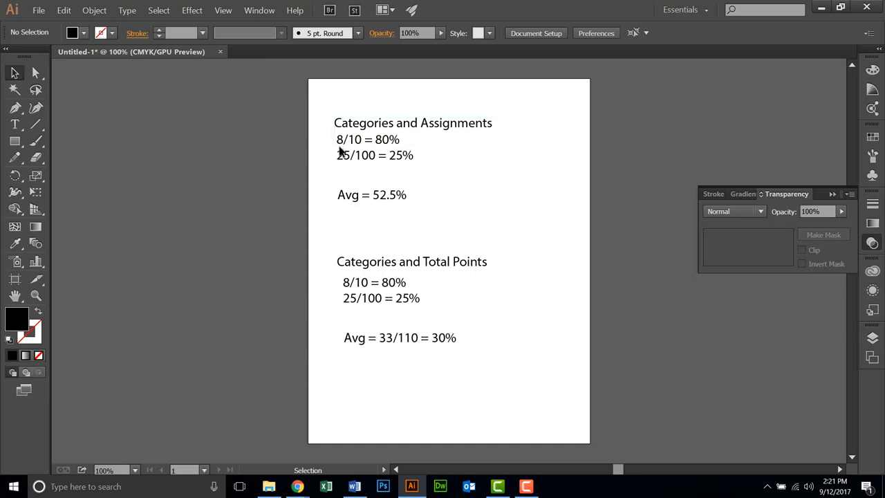
{"action": "left_click", "coordinate": [373, 139]}
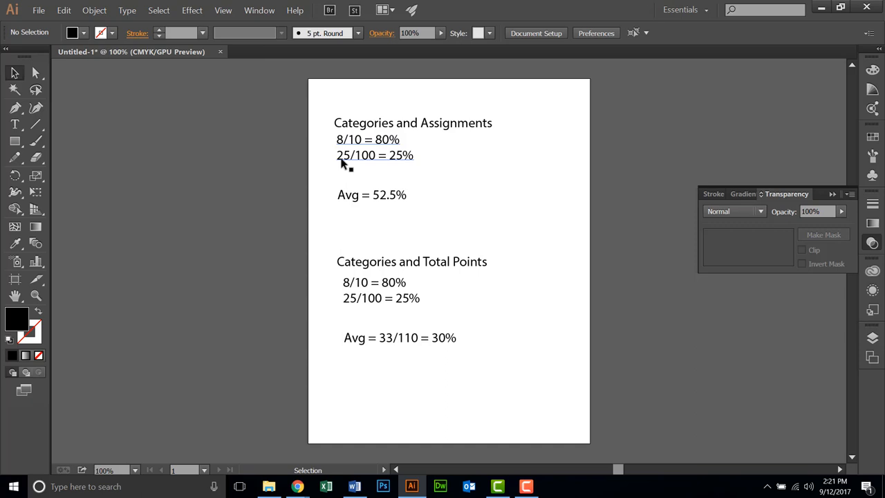
{"action": "mouse_move", "coordinate": [363, 161]}
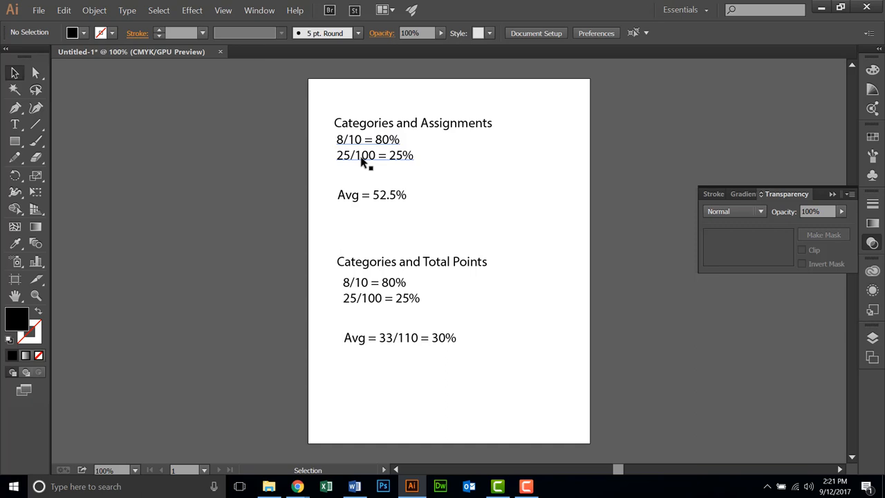
{"action": "left_click", "coordinate": [366, 139]}
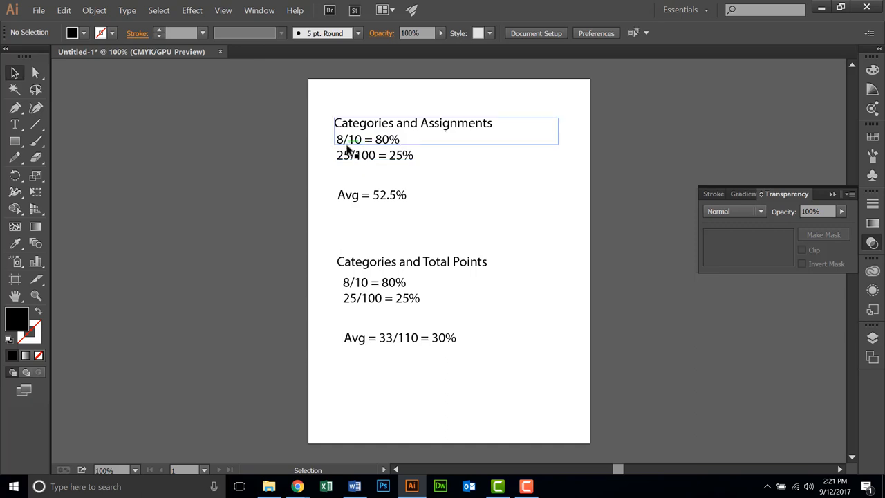
{"action": "mouse_move", "coordinate": [383, 149]}
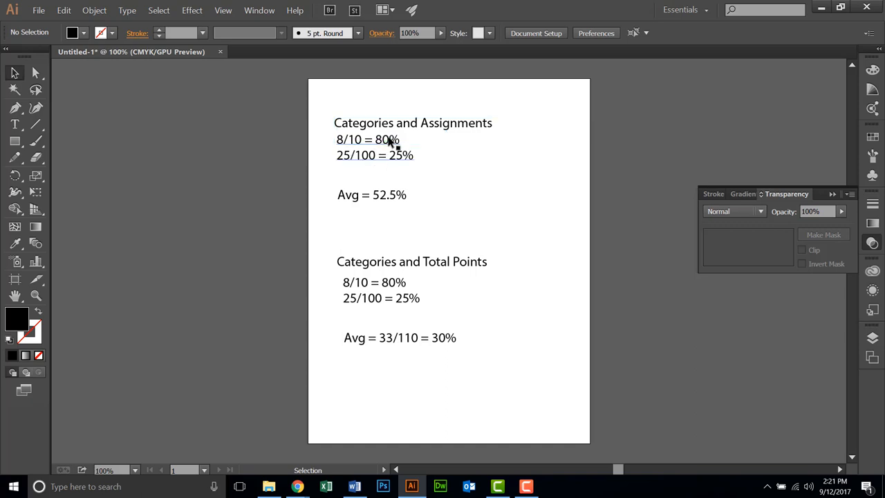
{"action": "mouse_move", "coordinate": [398, 159]}
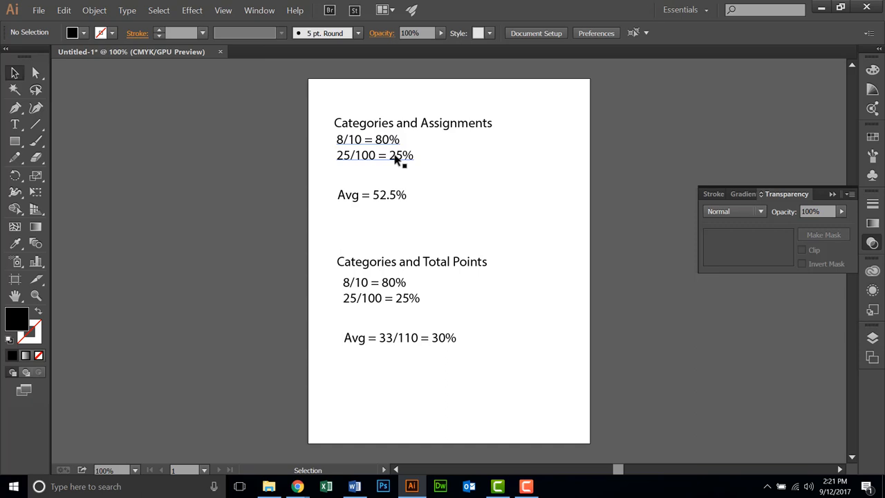
{"action": "mouse_move", "coordinate": [334, 177]}
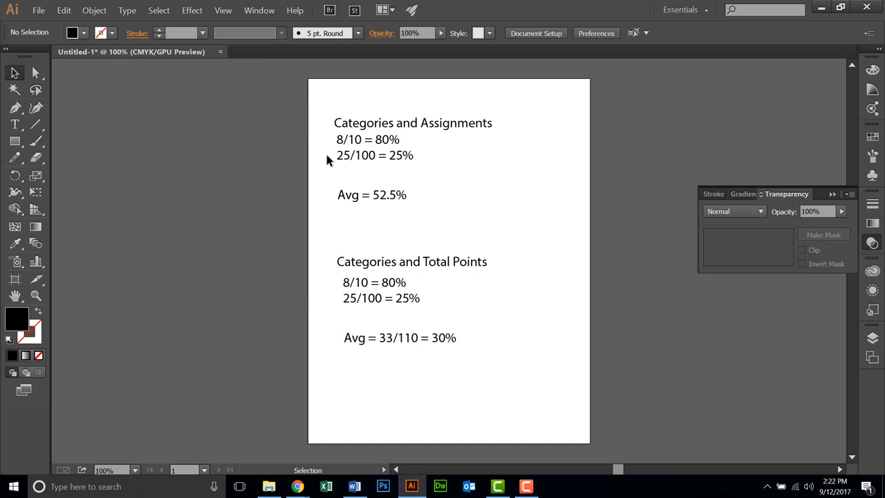
{"action": "mouse_move", "coordinate": [359, 212]}
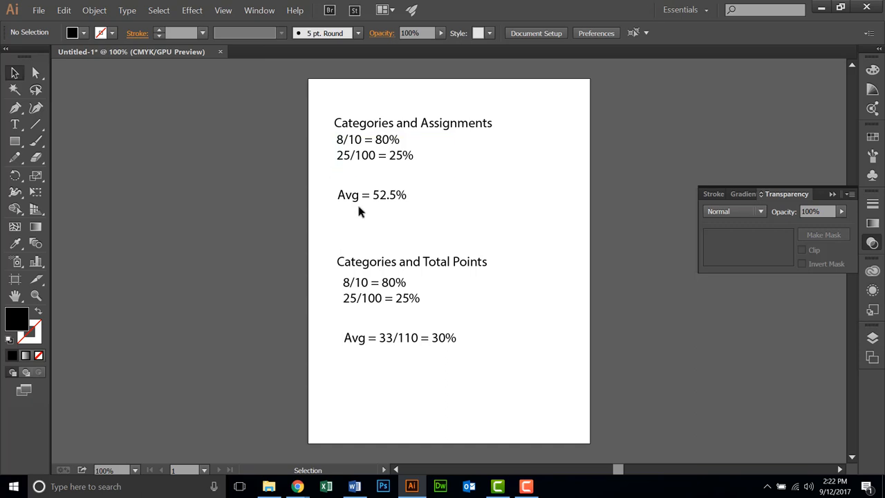
{"action": "scroll", "scroll_direction": "up", "scroll_amount": 3}
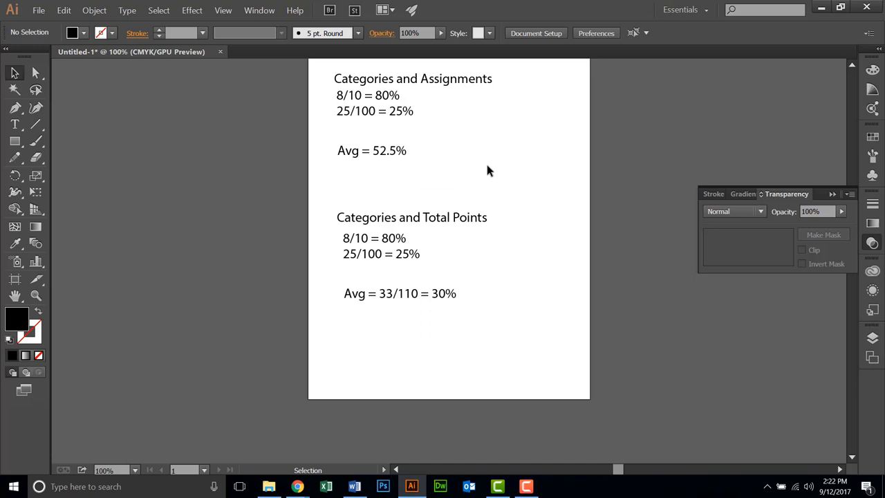
{"action": "mouse_move", "coordinate": [374, 287]}
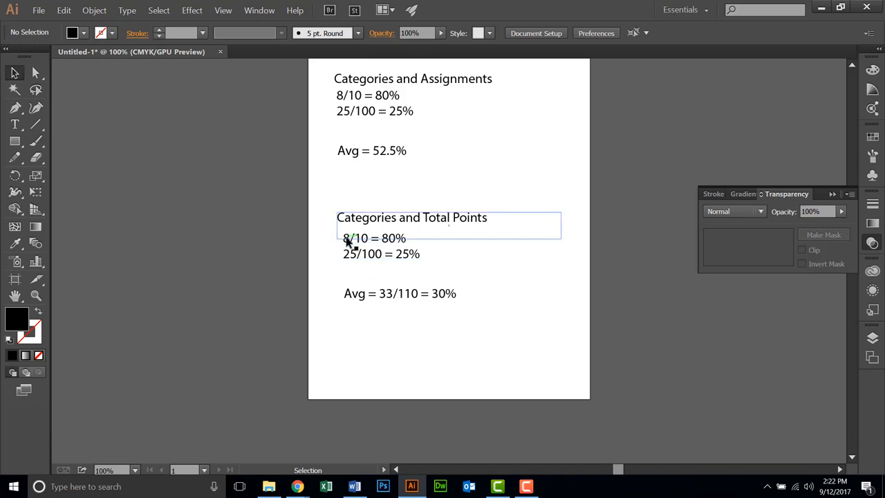
{"action": "mouse_move", "coordinate": [350, 246]}
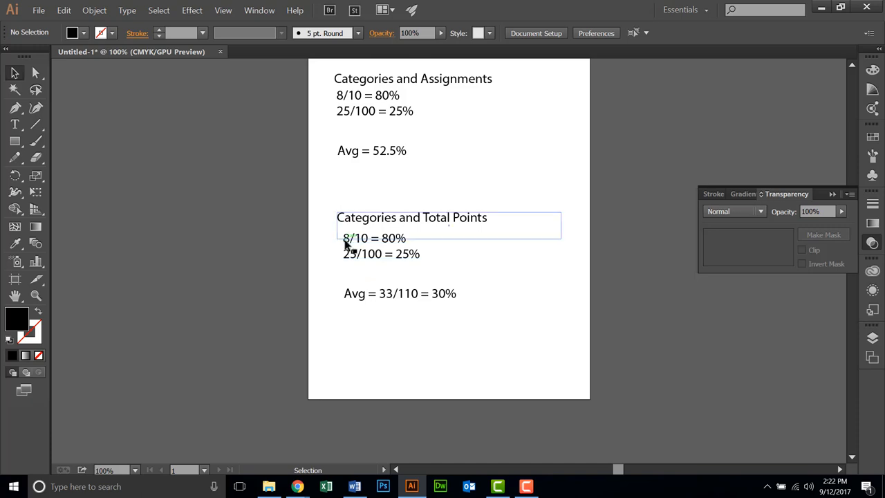
{"action": "left_click", "coordinate": [408, 267]}
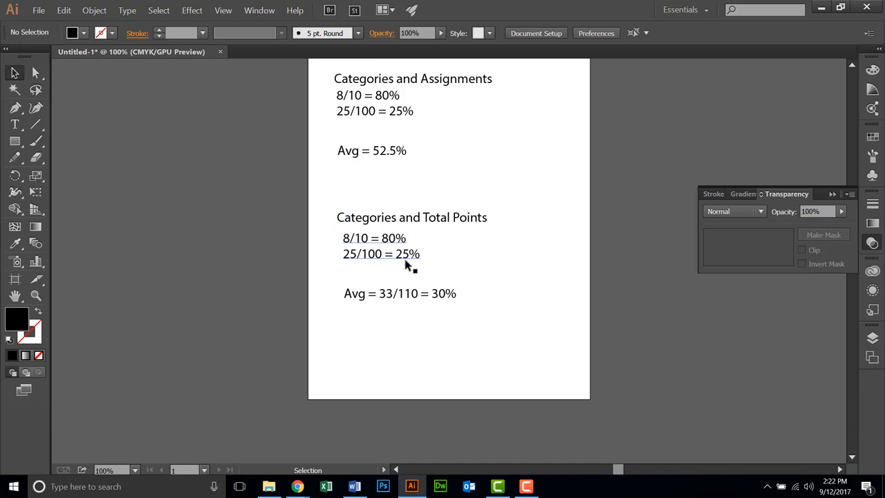
{"action": "mouse_move", "coordinate": [405, 258]}
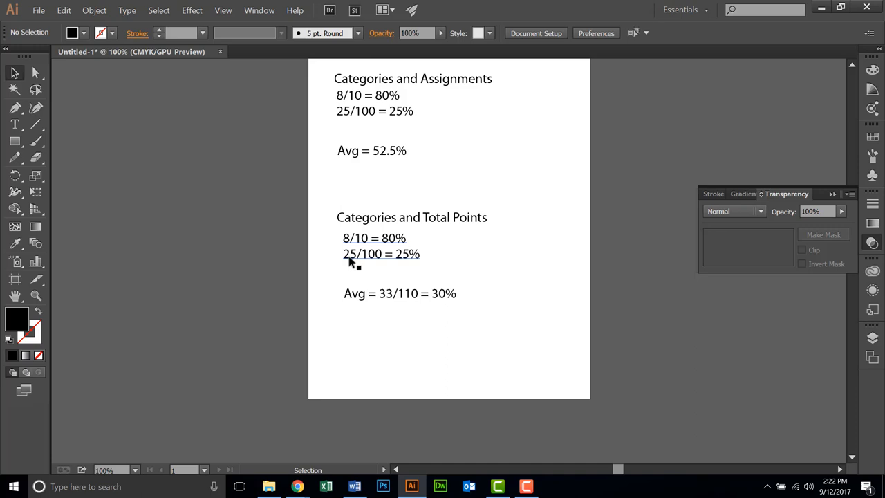
{"action": "mouse_move", "coordinate": [389, 297]}
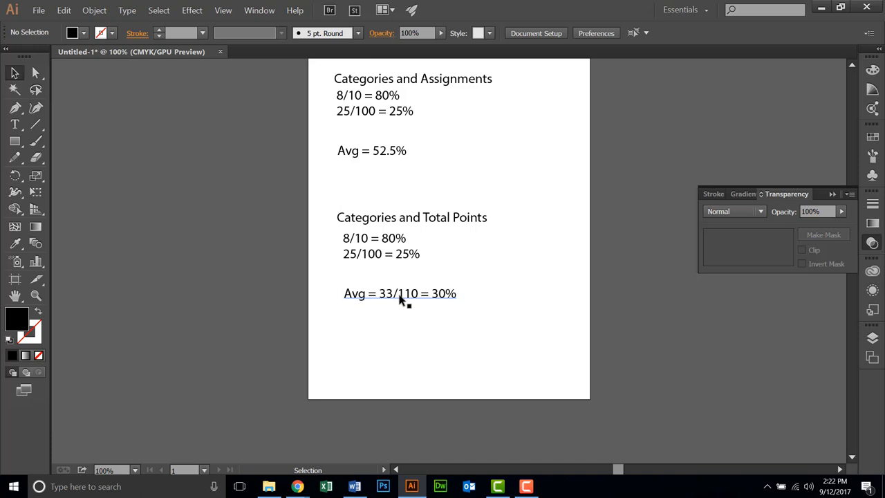
{"action": "left_click", "coordinate": [400, 294]}
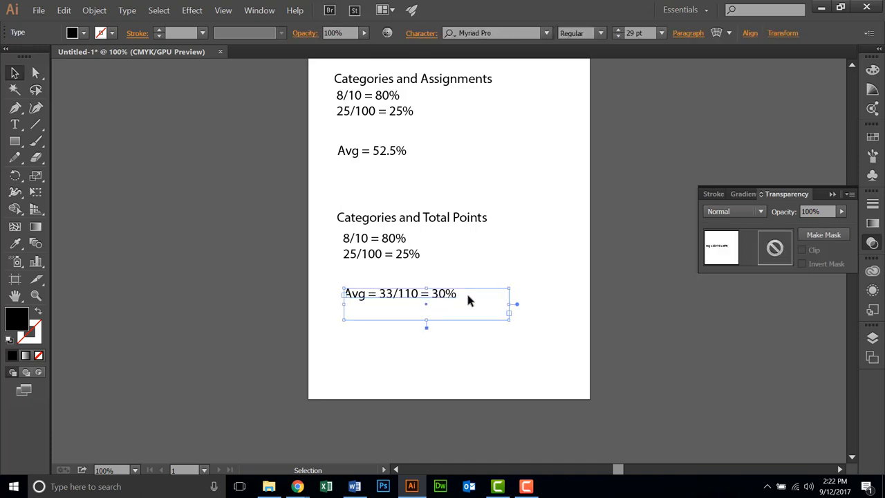
{"action": "mouse_move", "coordinate": [448, 301]}
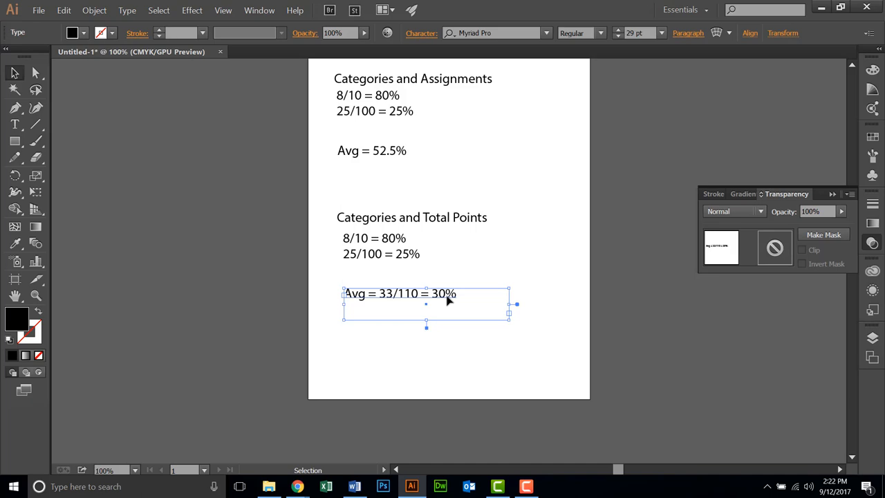
{"action": "mouse_move", "coordinate": [393, 243]}
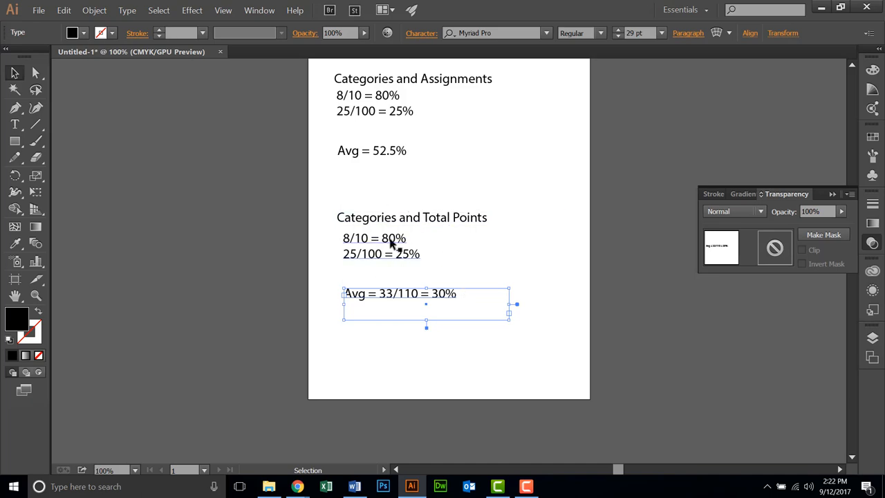
{"action": "mouse_move", "coordinate": [386, 255]}
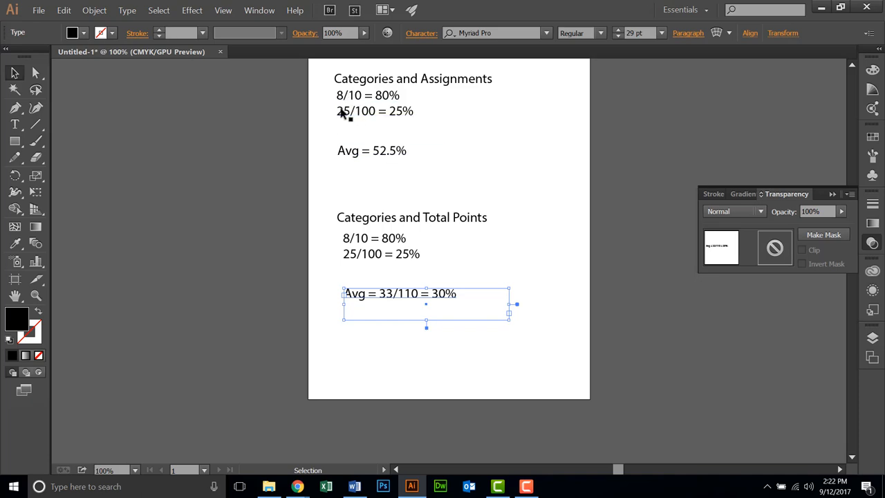
{"action": "mouse_move", "coordinate": [326, 116]}
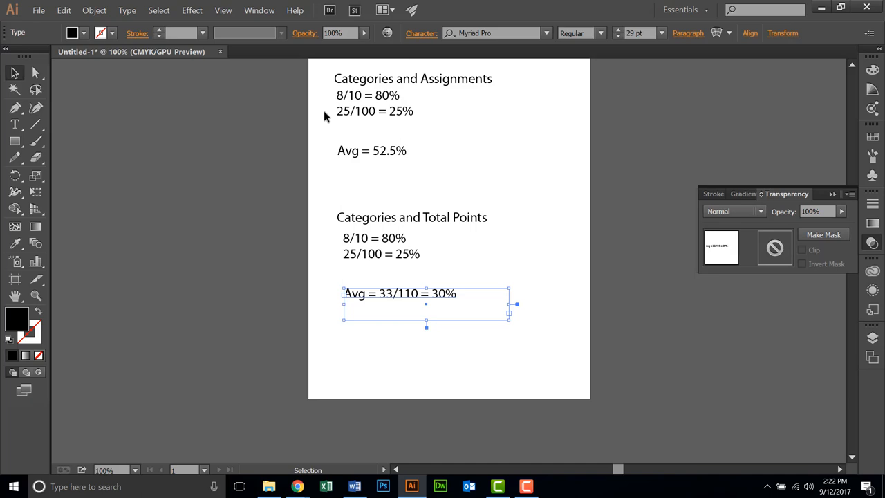
{"action": "mouse_move", "coordinate": [297, 486]}
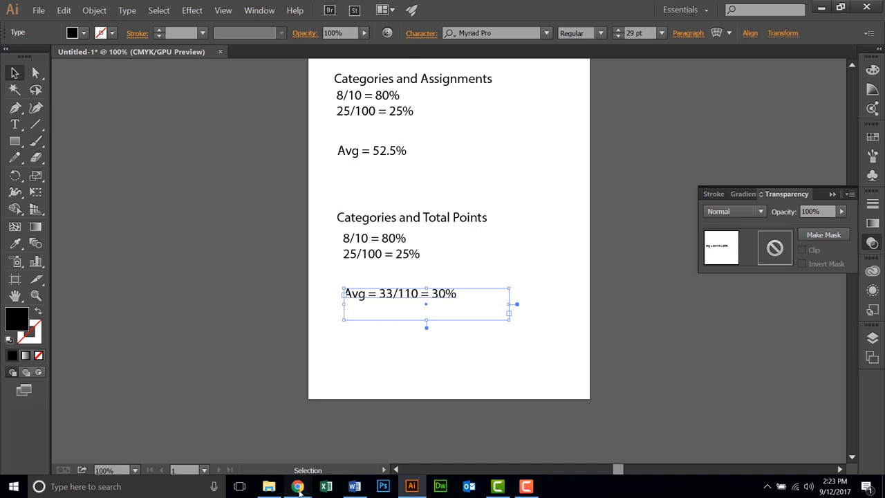
Step: Return to MyEducation BC in Chrome and select the Decimals field under Averages
{"action": "left_click", "coordinate": [297, 487]}
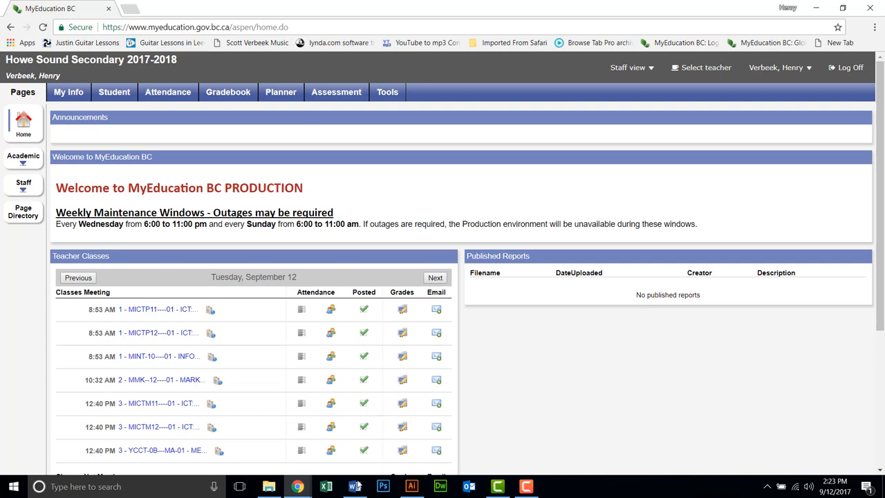
{"action": "mouse_move", "coordinate": [297, 487]}
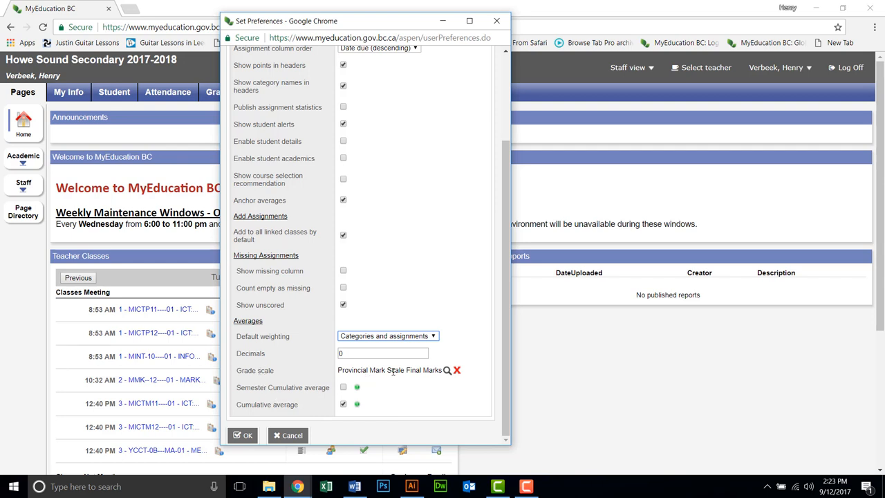
{"action": "mouse_move", "coordinate": [448, 371]}
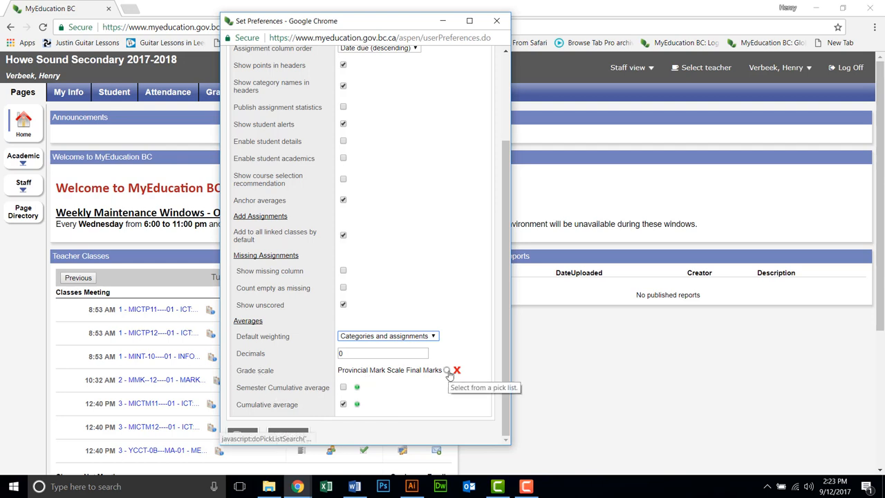
{"action": "left_click", "coordinate": [382, 353]}
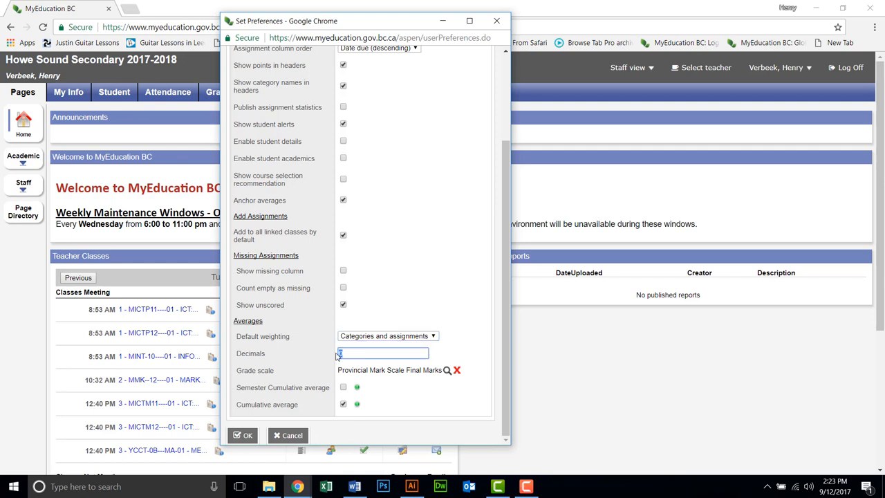
{"action": "mouse_move", "coordinate": [359, 354]}
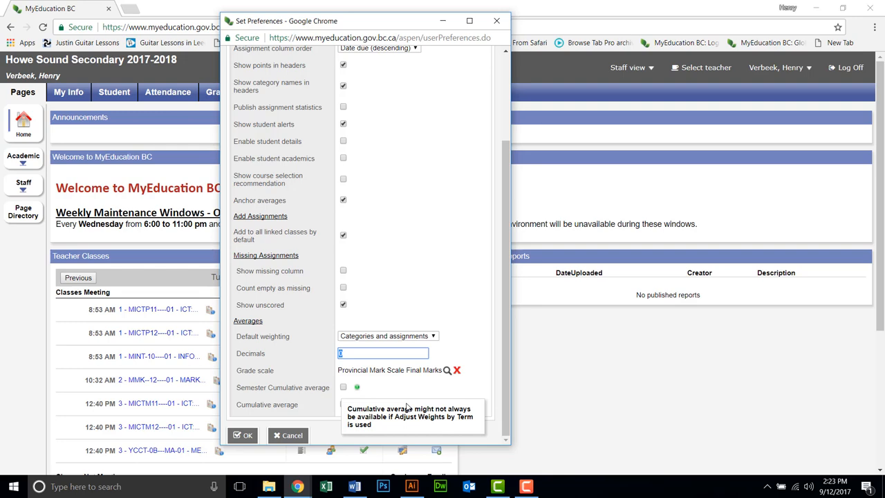
{"action": "left_click", "coordinate": [343, 404]}
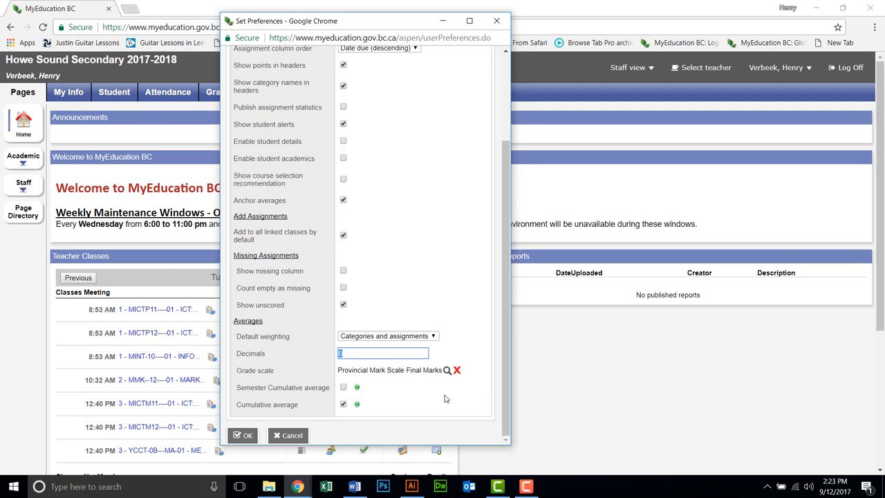